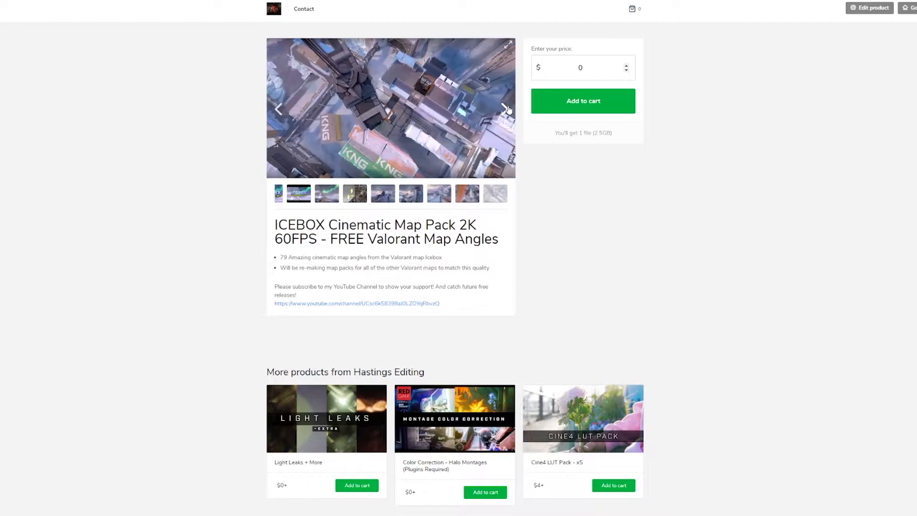
Show the free ICEBOX Cinematic Map Pack product page on Gumroad
click(581, 100)
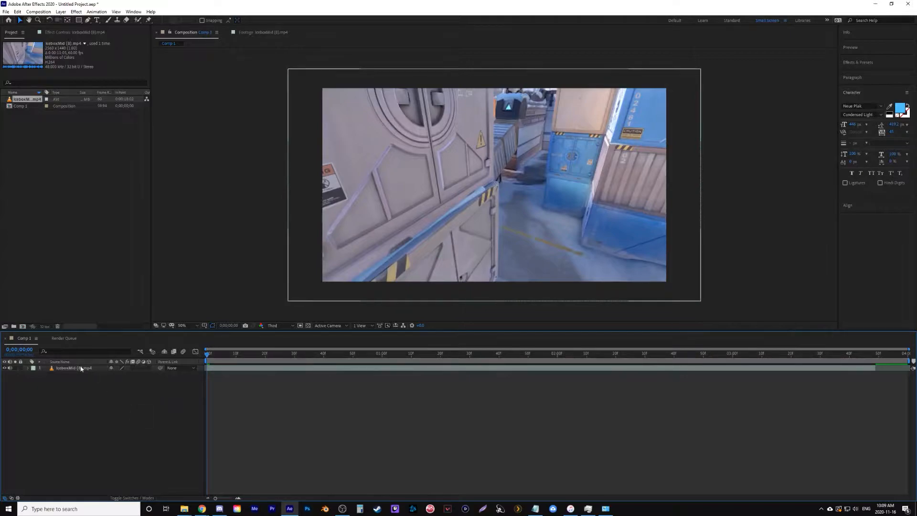
Keyframe Position, Scale and Rotation at the first and last frame for an enlarged, tilted shot
click(73, 368)
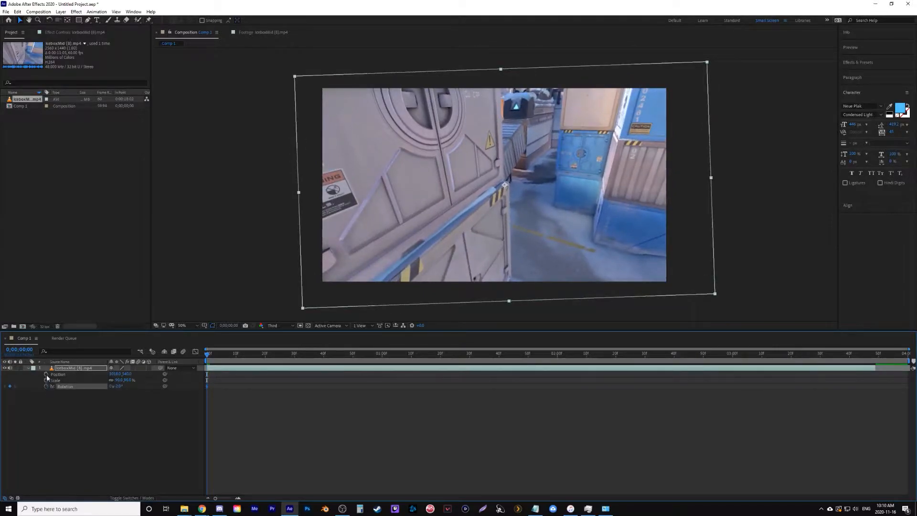
click(812, 352)
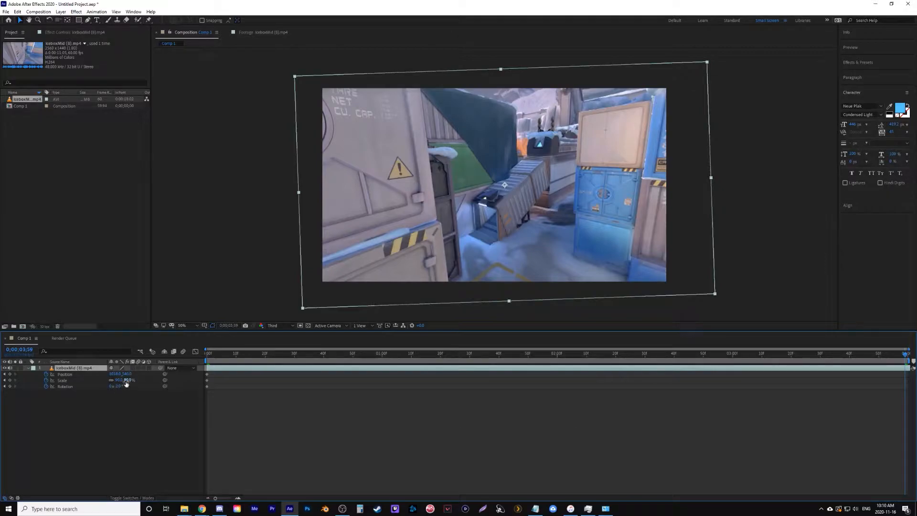
click(129, 380)
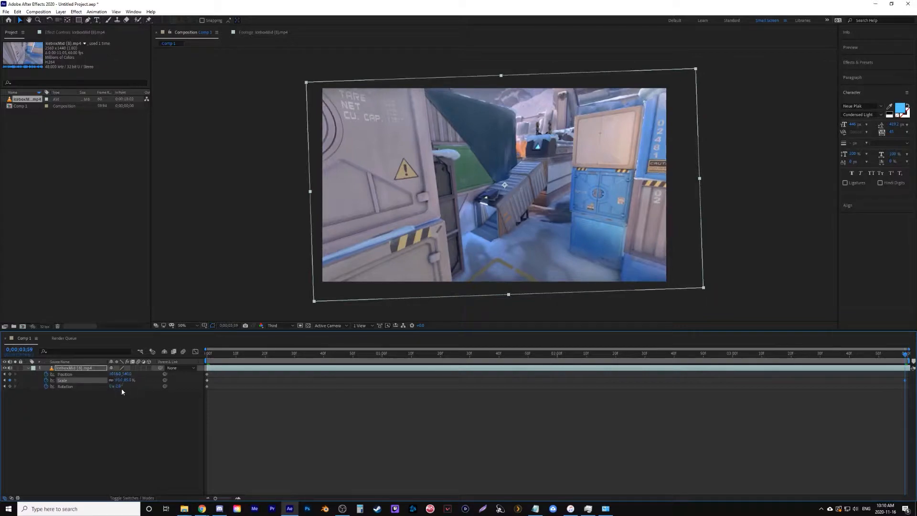
double_click(117, 386)
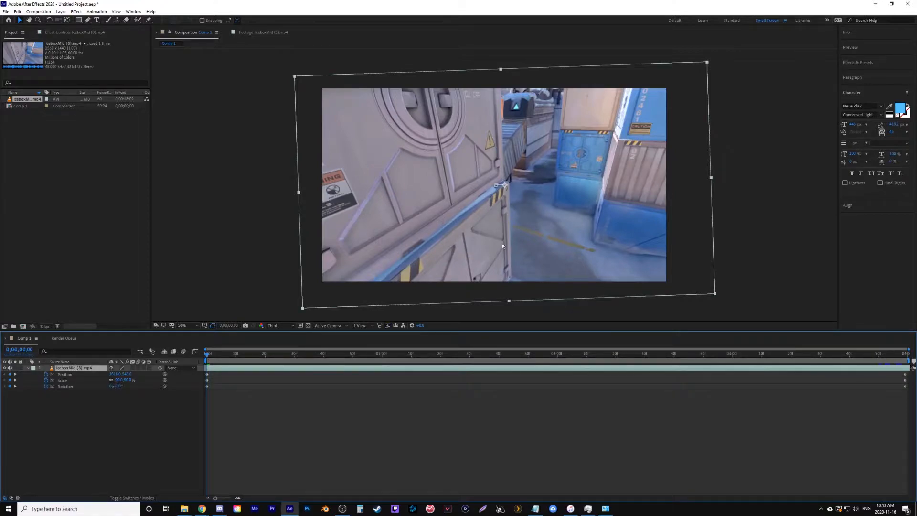
mouse_move(853, 88)
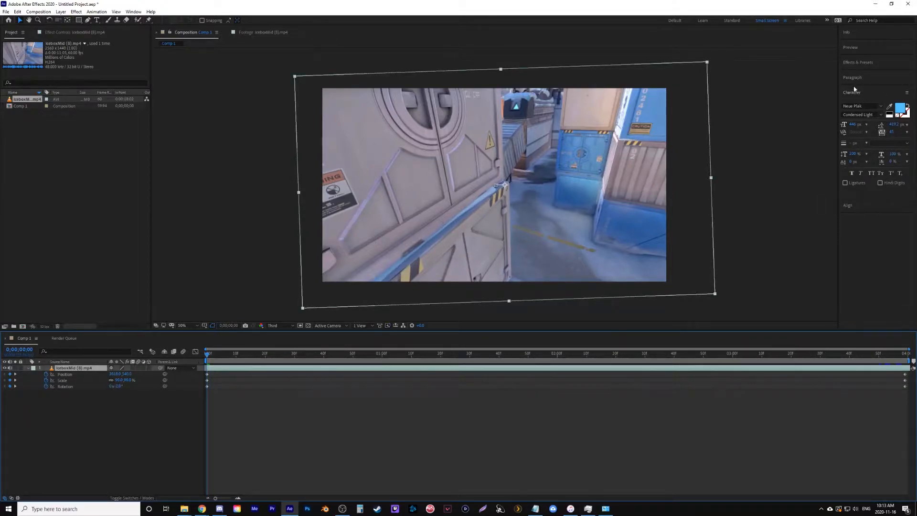
Search Effects & Presets for 'wig' to find the Wiggle position and rotation presets
click(857, 62)
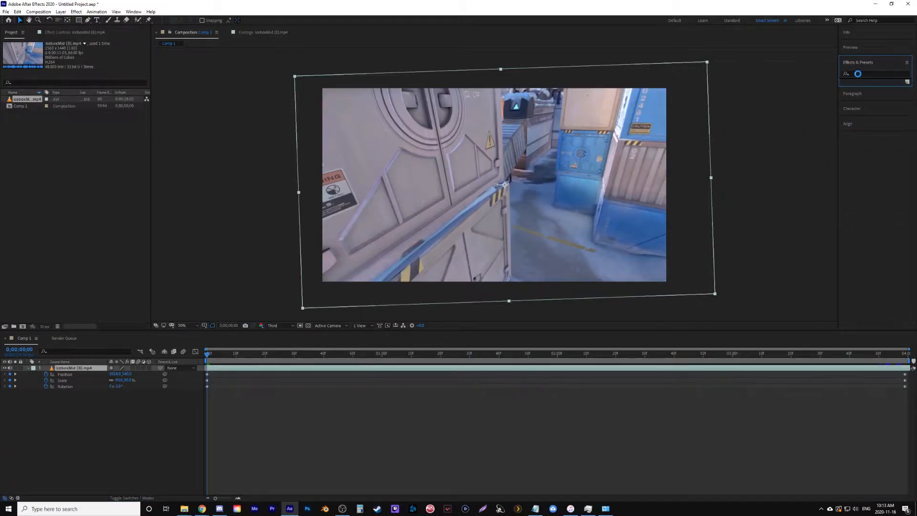
click(871, 74)
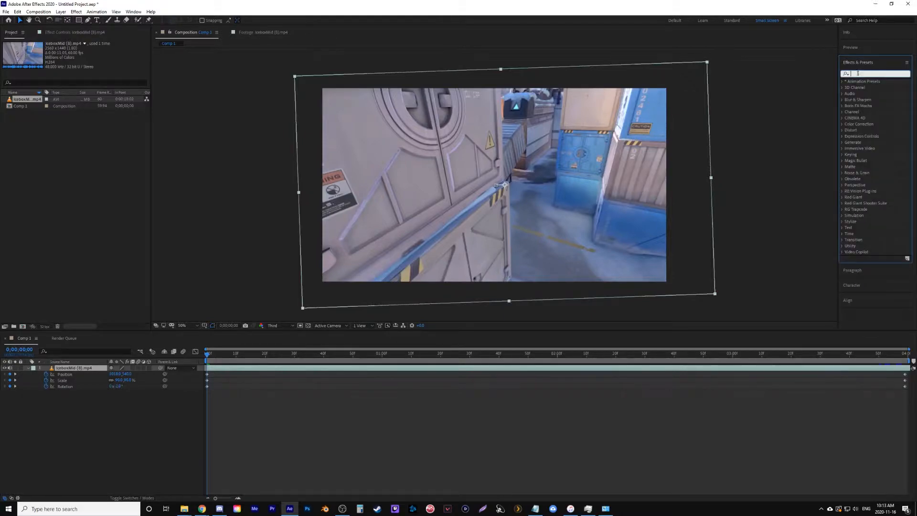
text(wig)
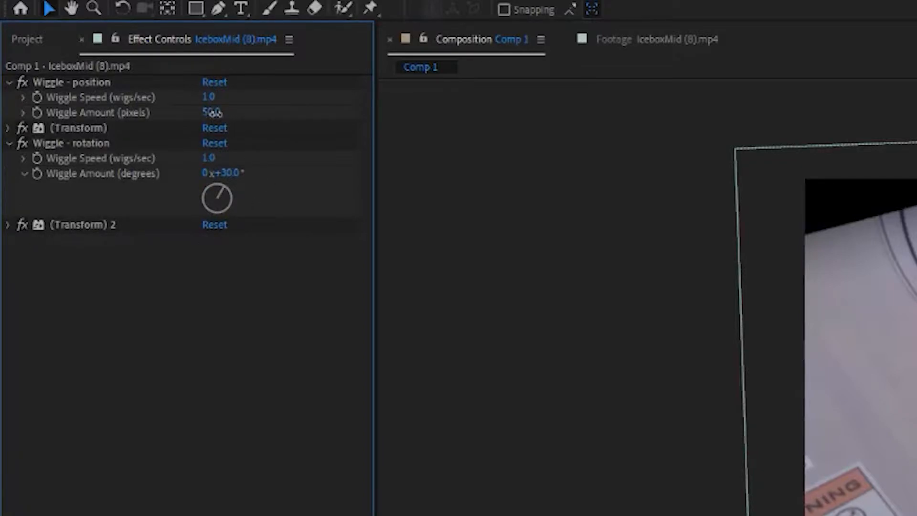
Lower the position wiggle amount for a subtler shake and preview the result
click(208, 157)
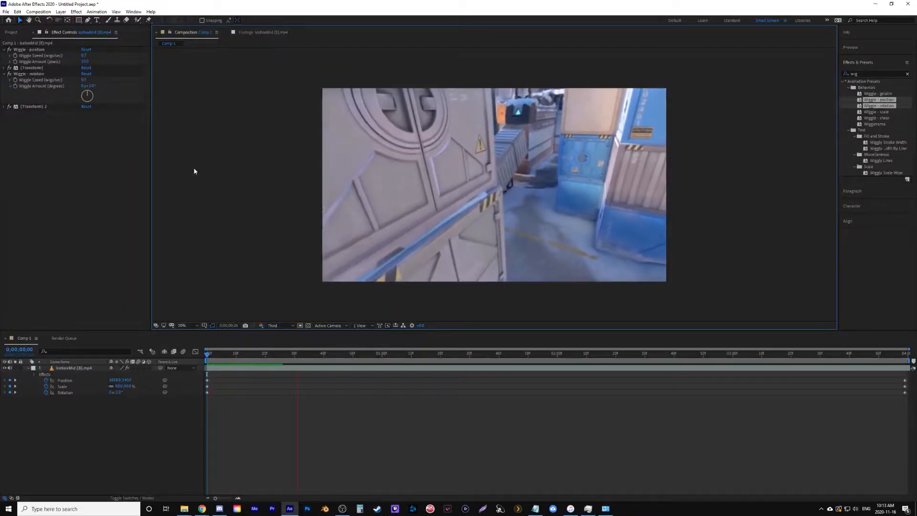
click(476, 354)
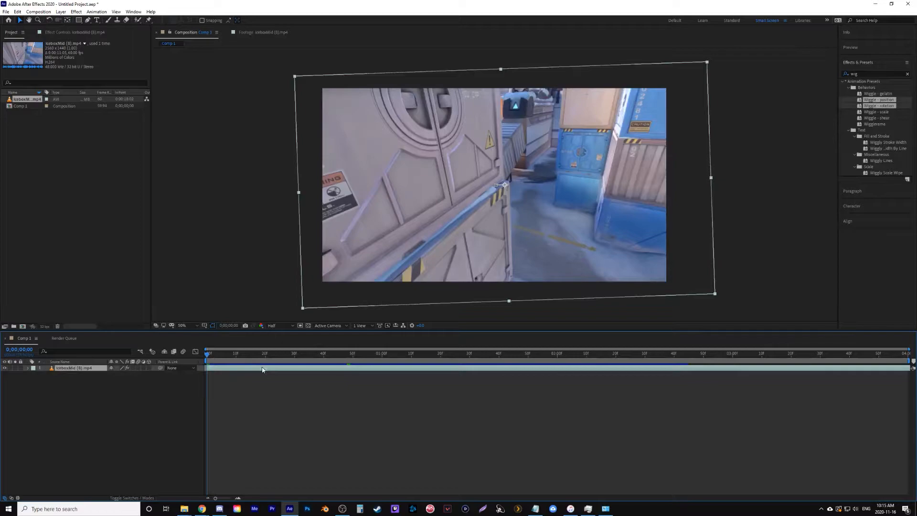
Pre-compose the clip layer into a new nested composition that opens afterwards
right_click(262, 369)
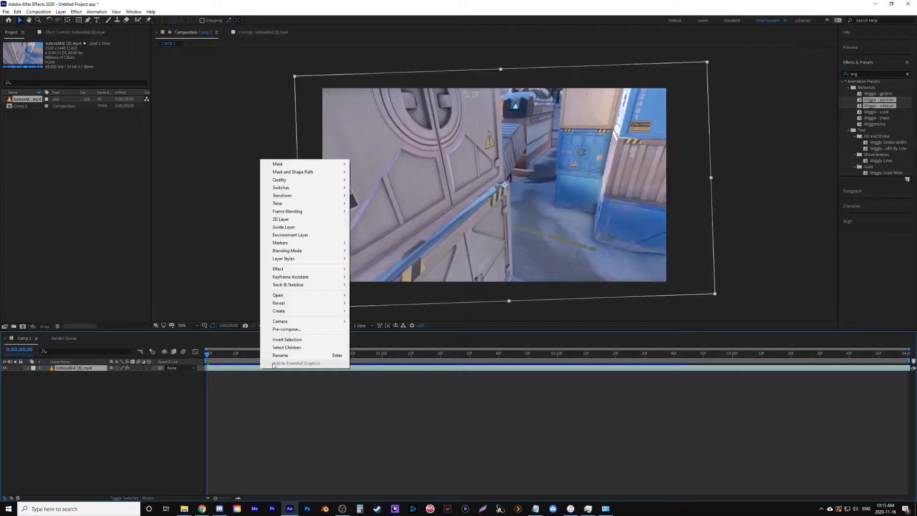
click(288, 329)
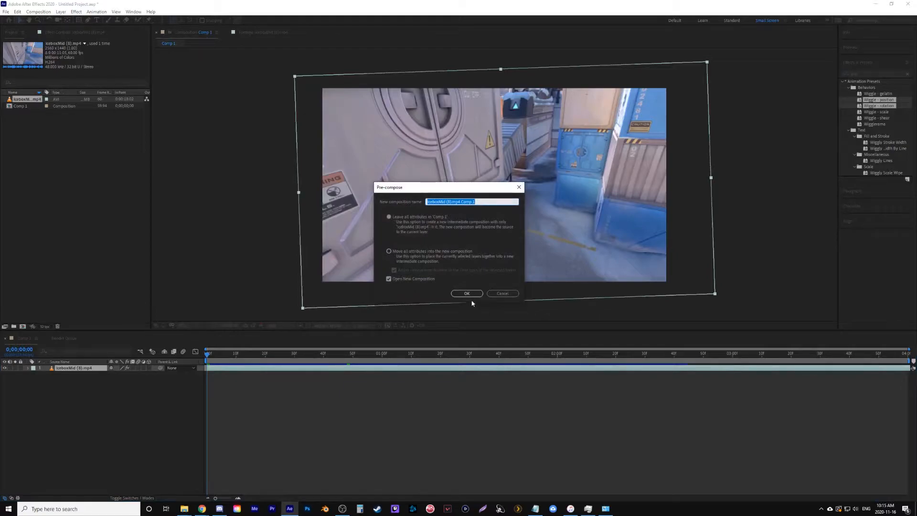
click(467, 293)
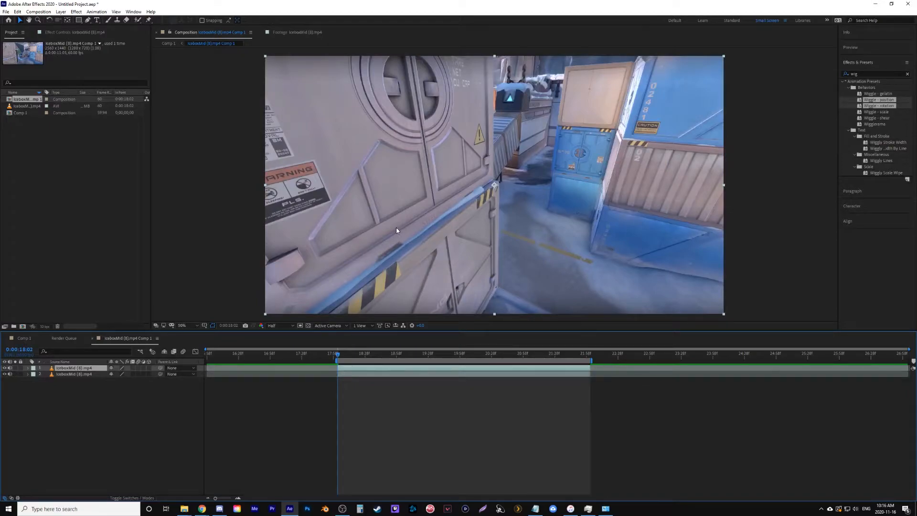
mouse_move(460, 246)
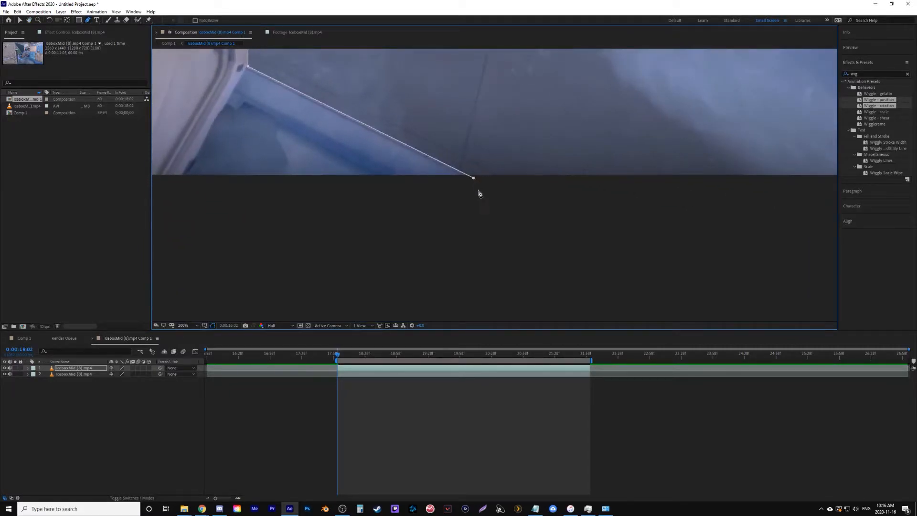
Close Mask 1 around the foreground crate and give it a new outline colour
click(182, 326)
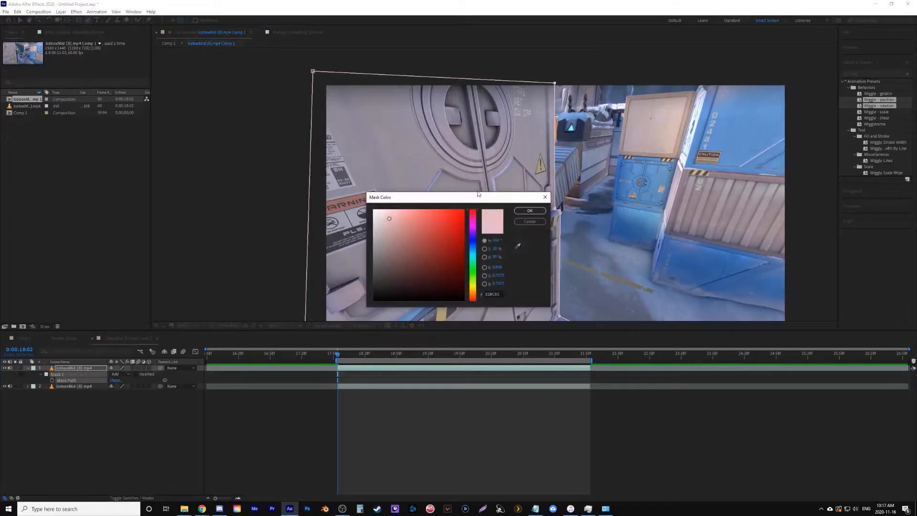
click(528, 210)
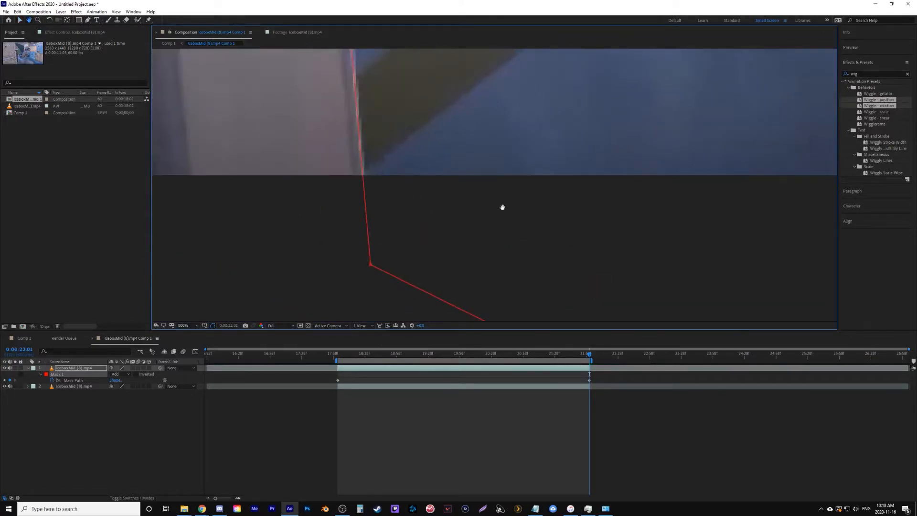
Refit the mask vertices to the crate edge at earlier frames, adding Mask Path keyframes
click(358, 354)
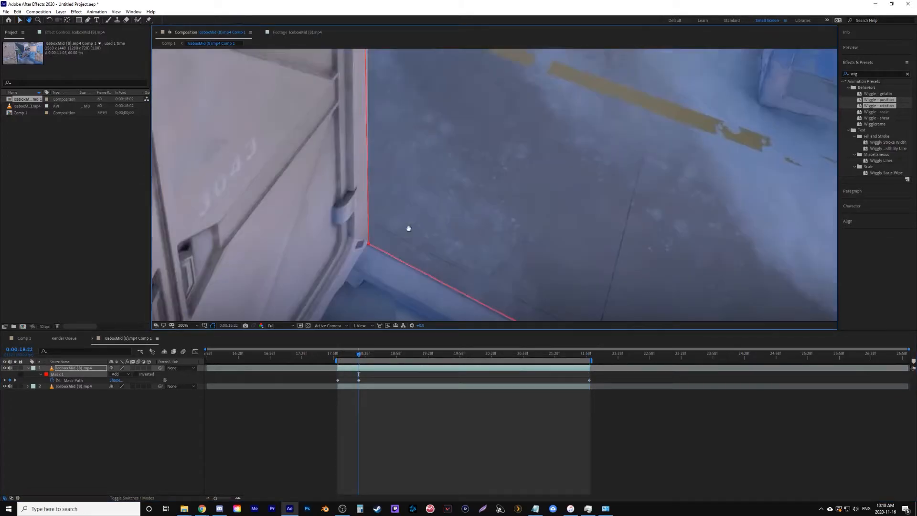
click(182, 326)
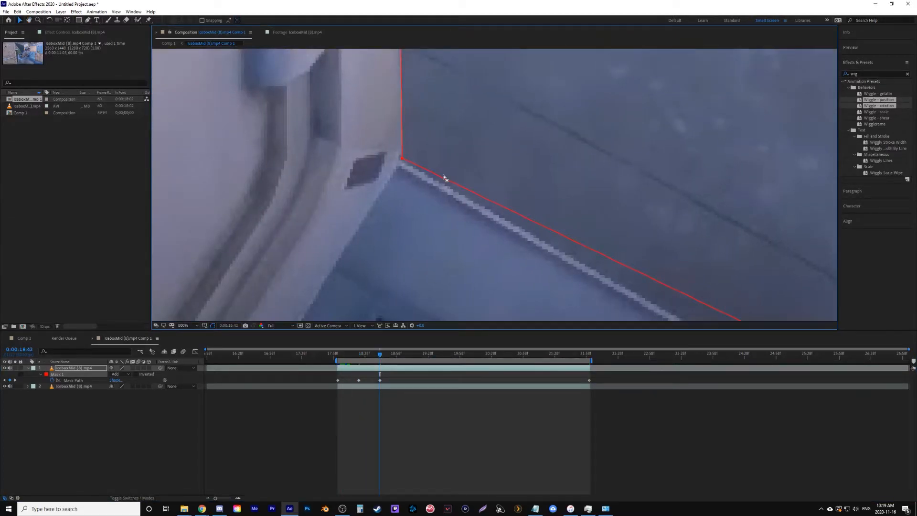
click(411, 352)
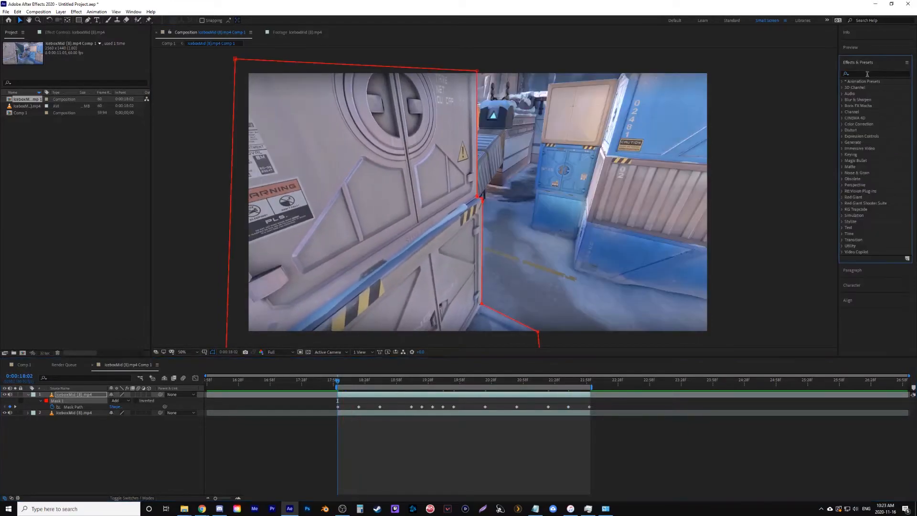
Apply Camera Lens Blur with Repeat Edge Pixels and reveal the lower clip's blur properties
text(camera)
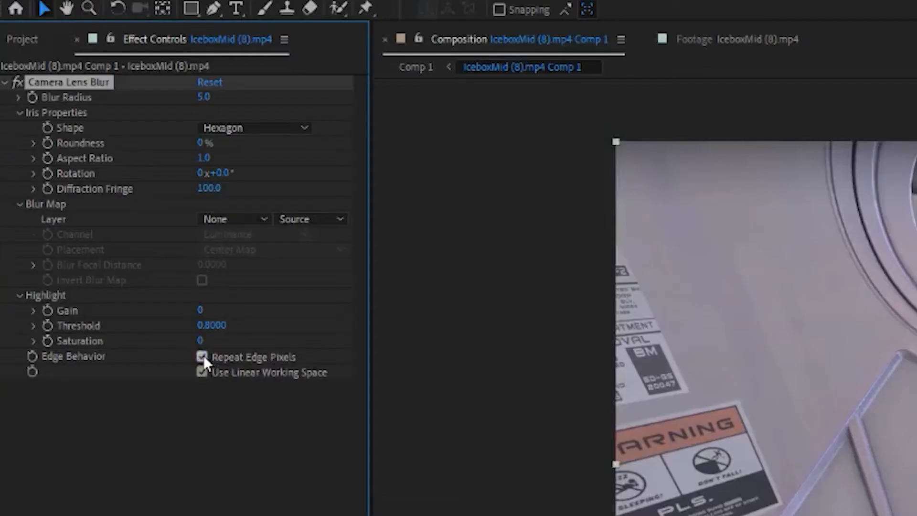
click(202, 356)
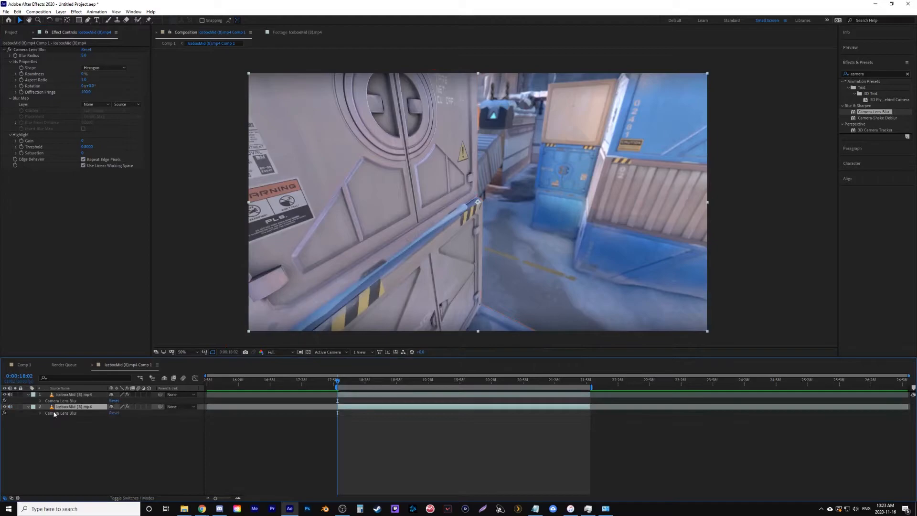
click(39, 400)
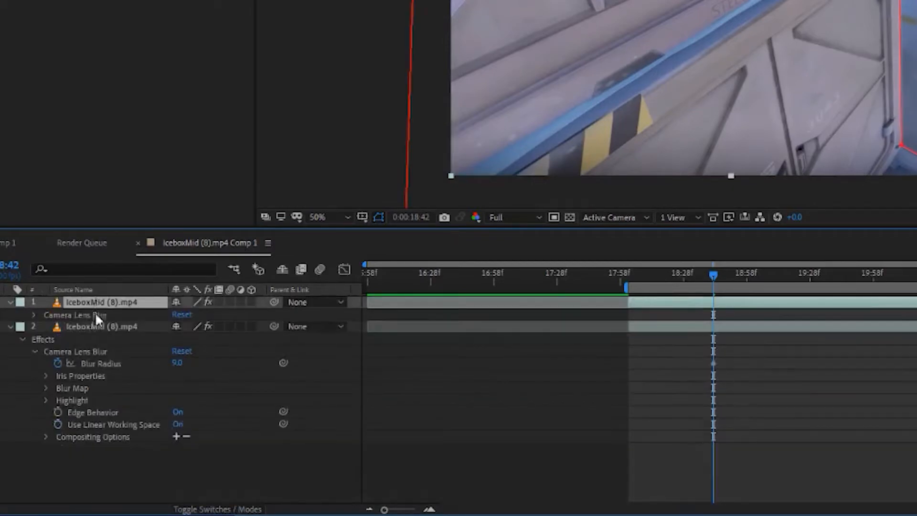
Keyframe the top clip's Blur Radius down to 0.0 for the rack focus
click(23, 338)
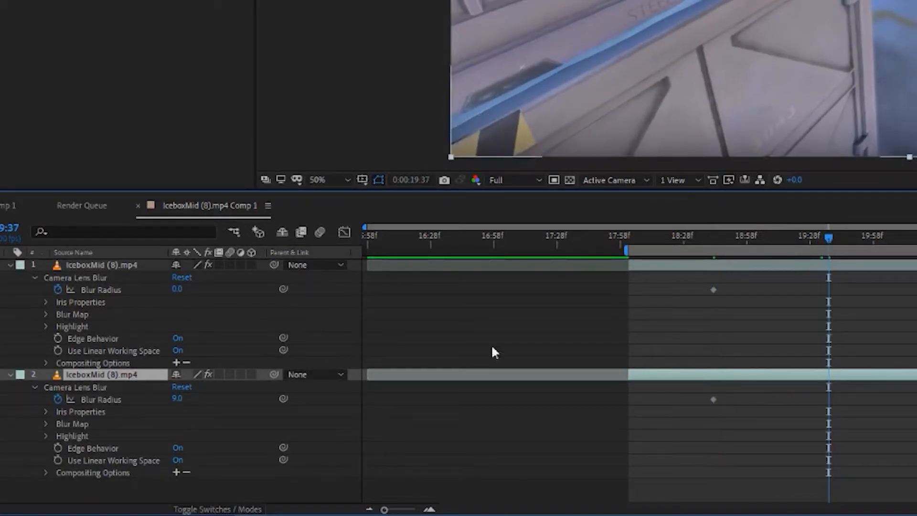
double_click(177, 400)
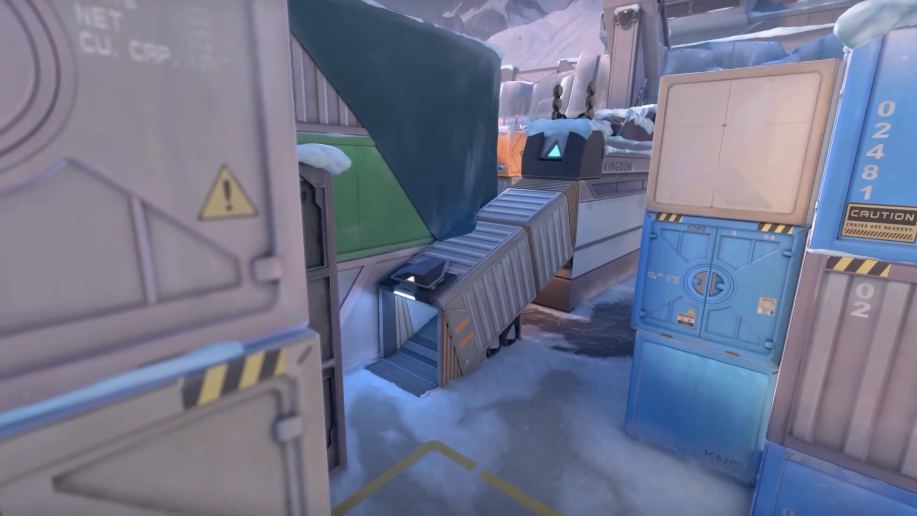
mouse_move(458, 257)
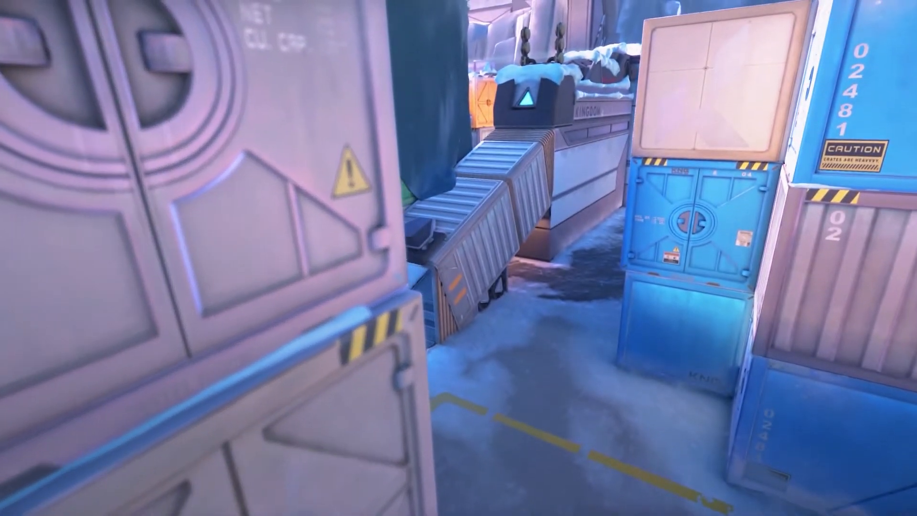